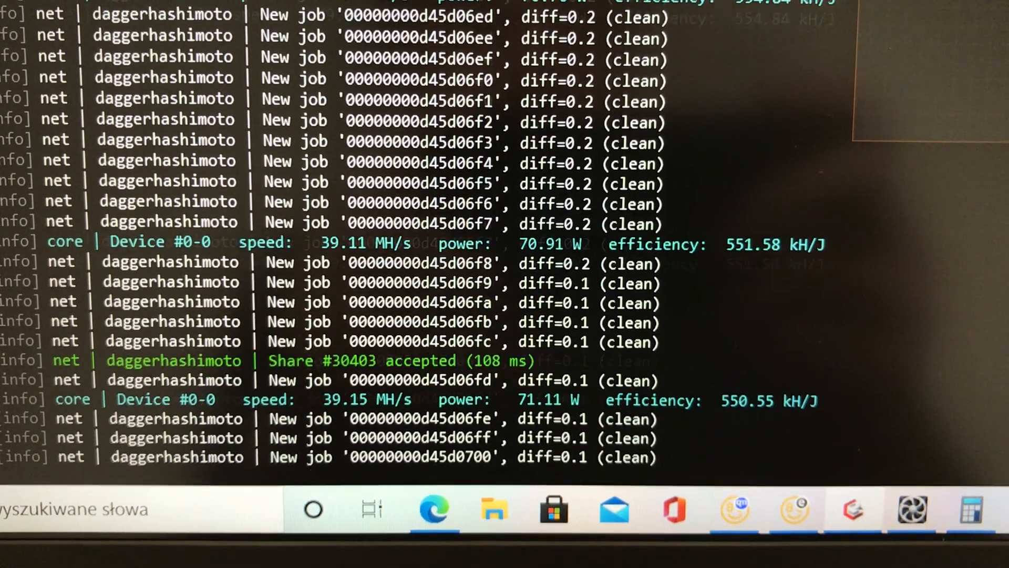
Scroll the Excavator console to confirm mining near 39 MH/s at about 71 W
scroll(down, 3)
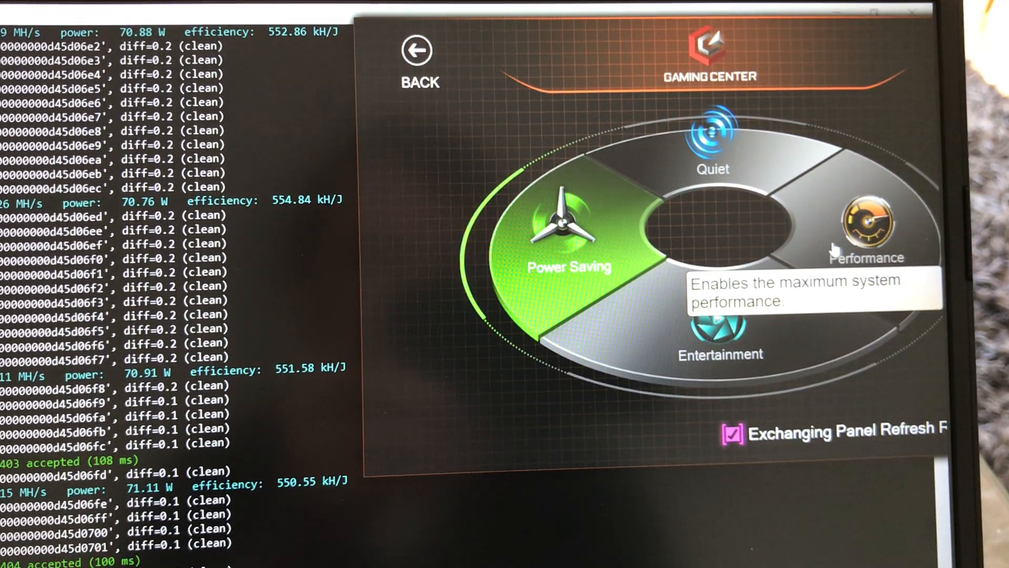
Set Gaming Center to Performance mode and confirm the miner's power rises to about 105 W
click(869, 231)
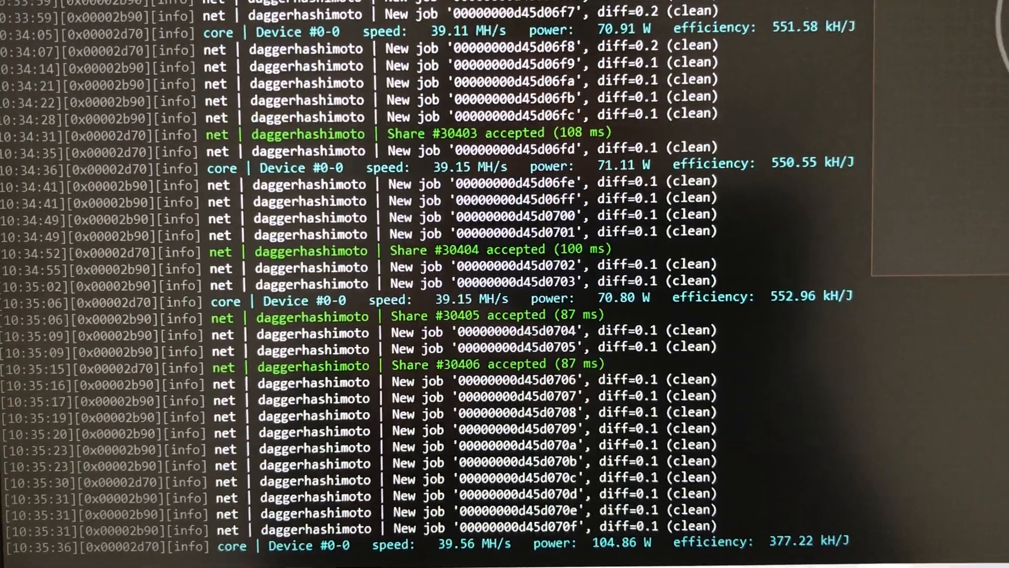
scroll(down, 3)
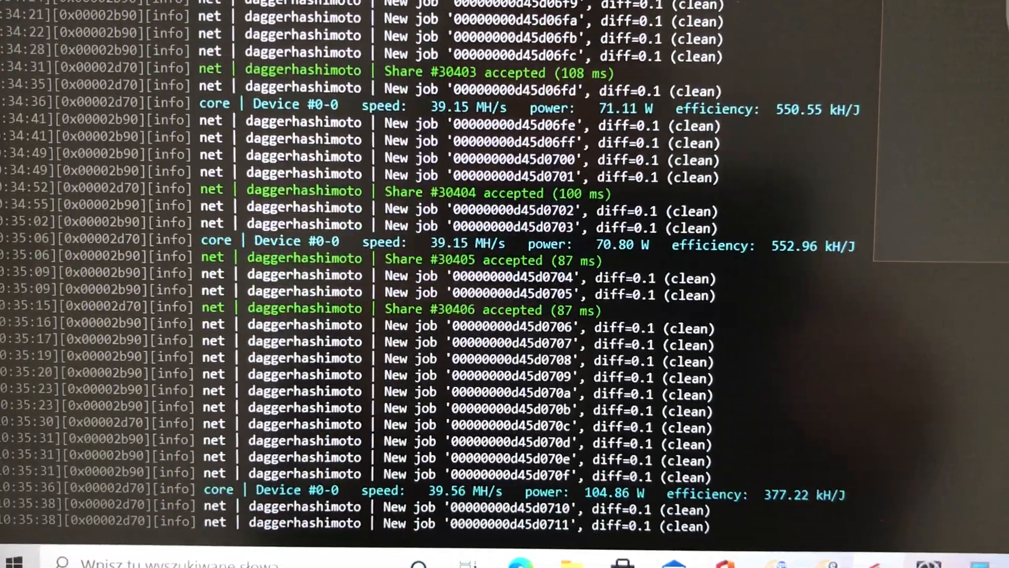
scroll(down, 3)
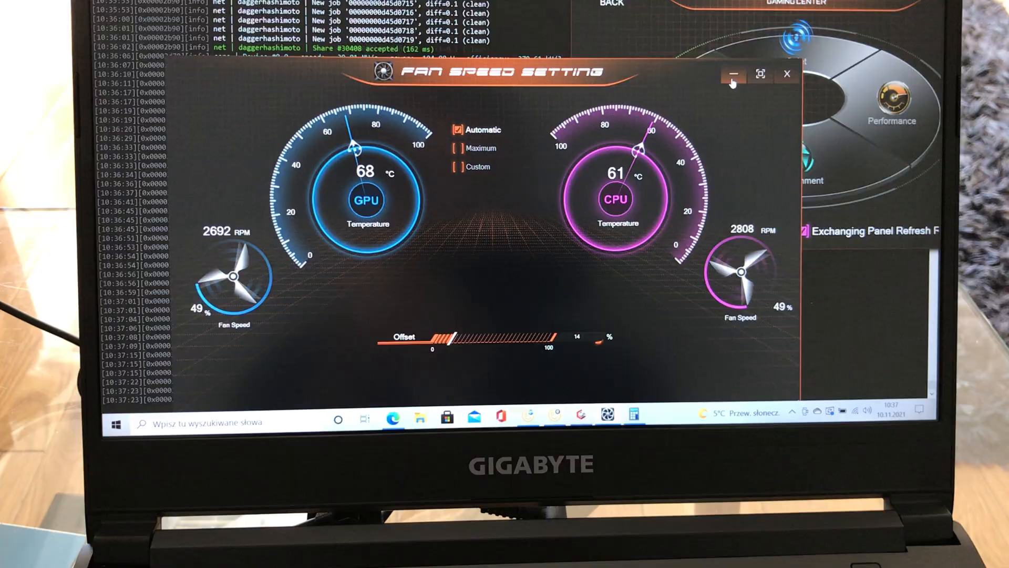
Minimize the Fan Speed Setting window to return to the Excavator mining log
click(733, 73)
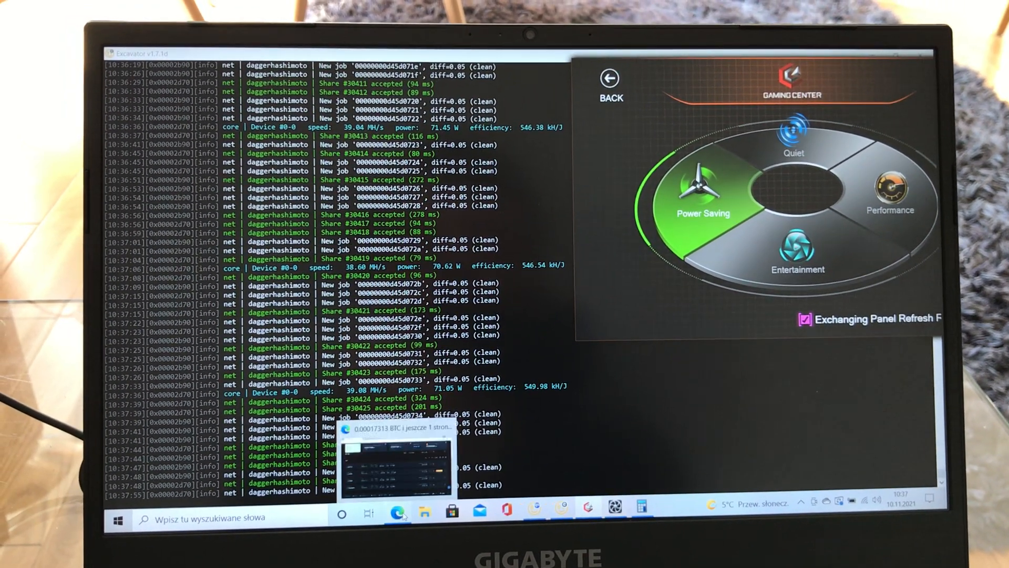
Scroll the Business Insider article to the Eurostat chart showing Poland at 0,151 €/kWh
click(404, 513)
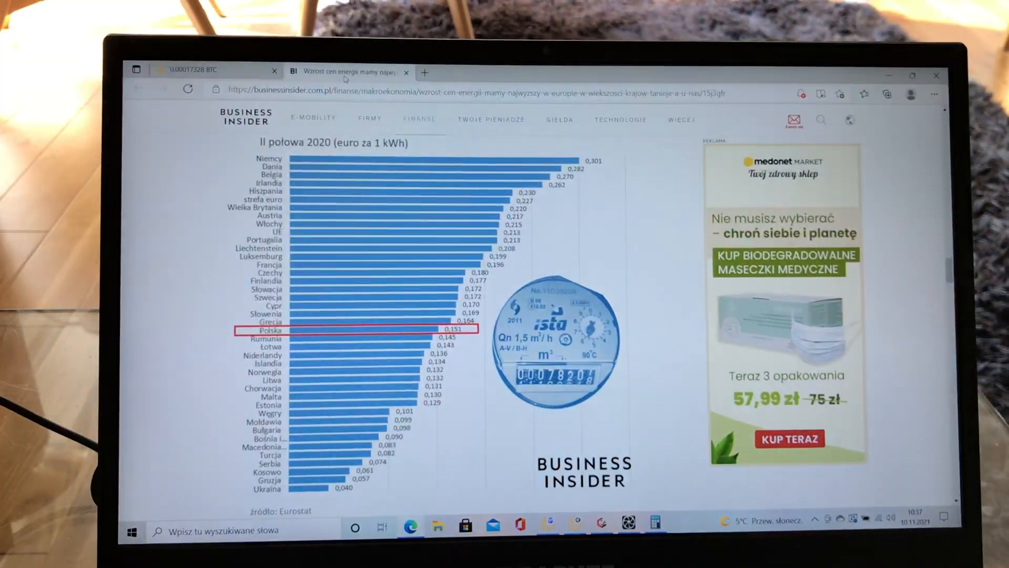
scroll(down, 3)
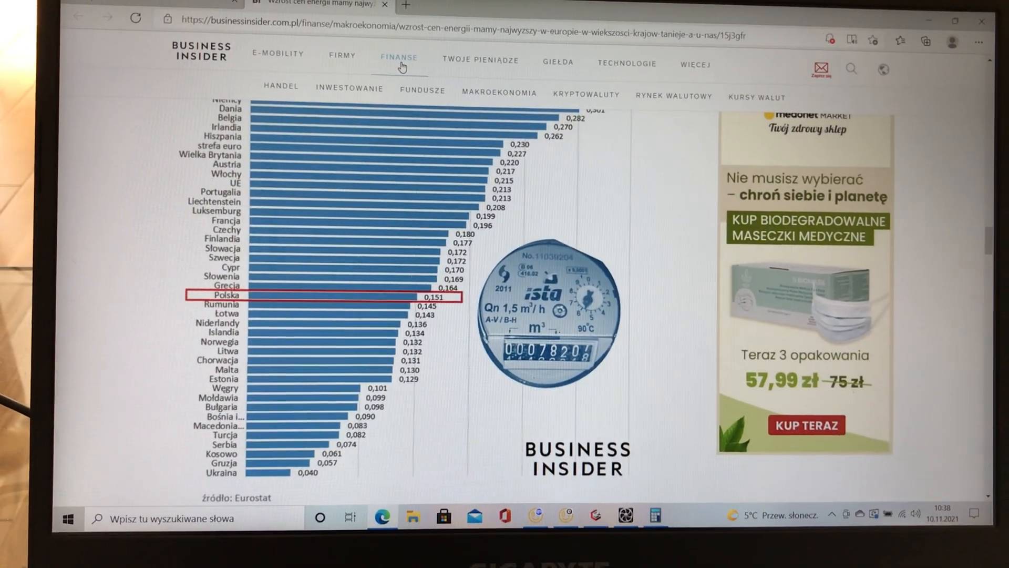
scroll(down, 3)
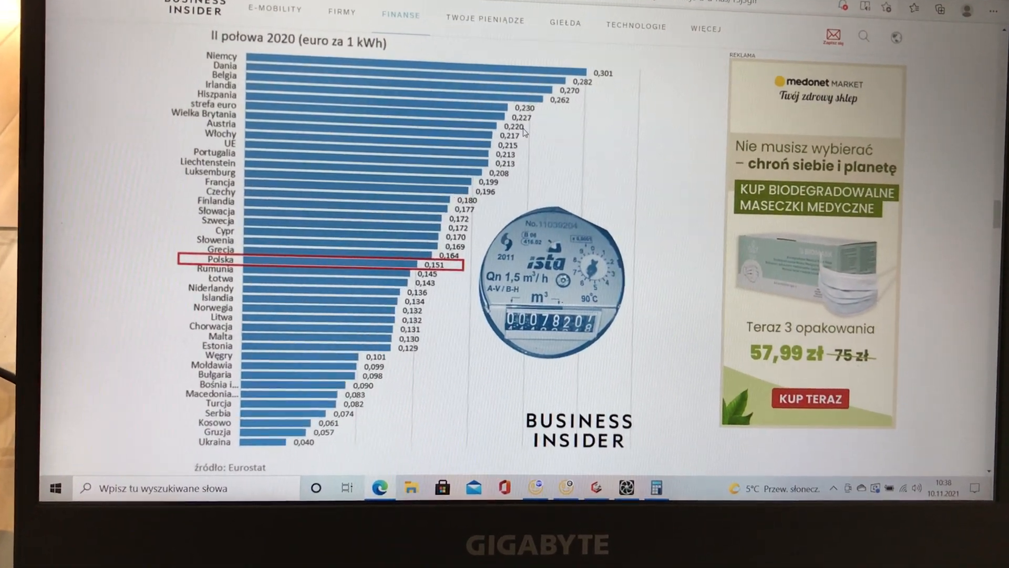
scroll(down, 3)
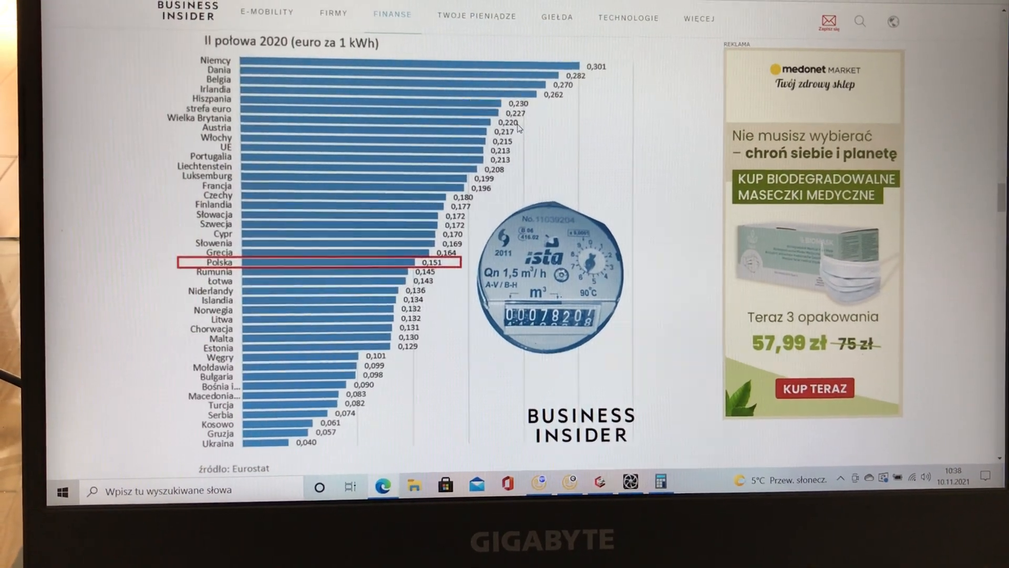
scroll(down, 3)
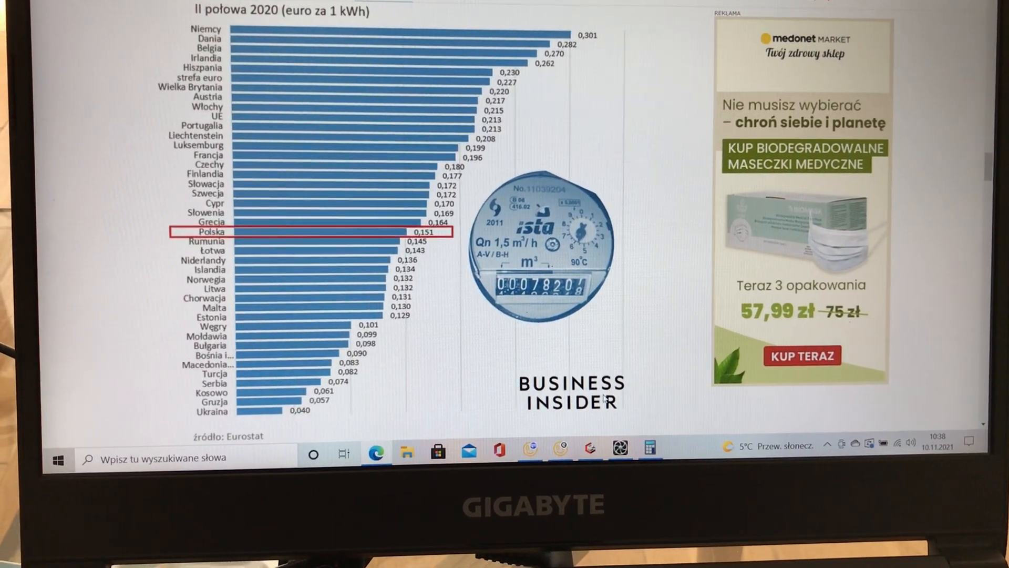
Compute 88 × 24 in Calculator for daily energy use, then return to NiceHash
click(648, 455)
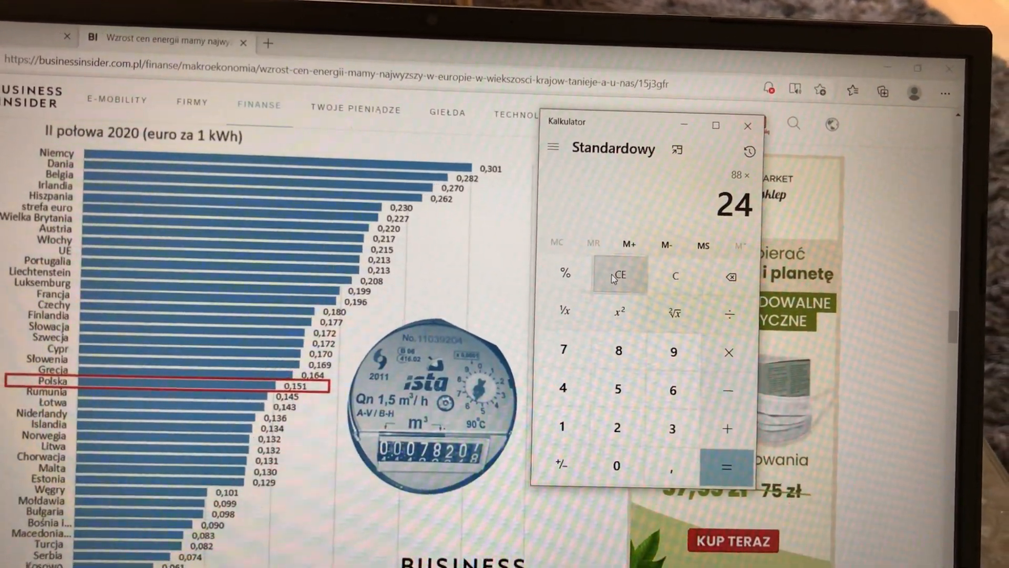
click(706, 464)
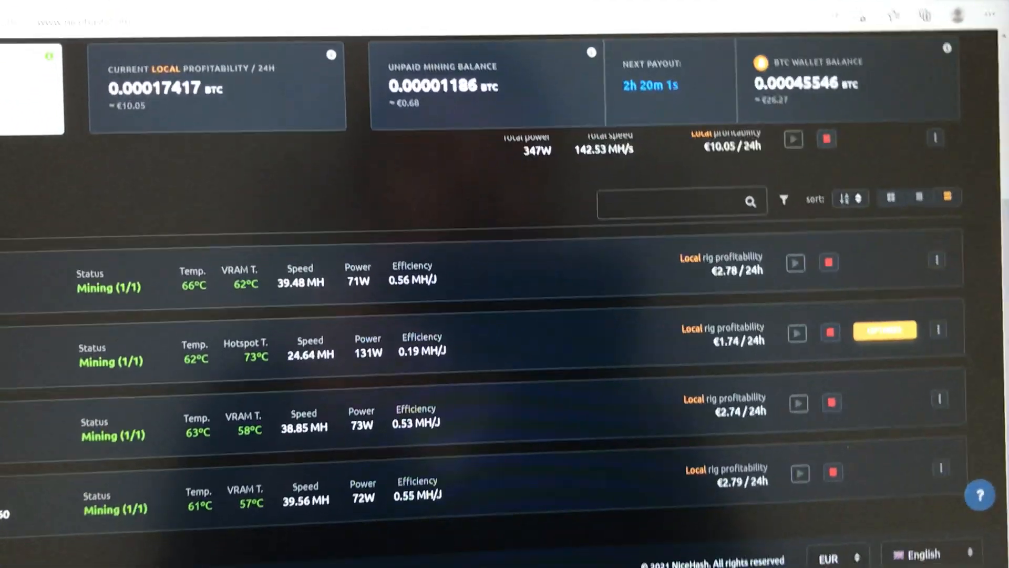
Calculate 0,4642 − 2,78 in Calculator to get the net daily profit
click(593, 521)
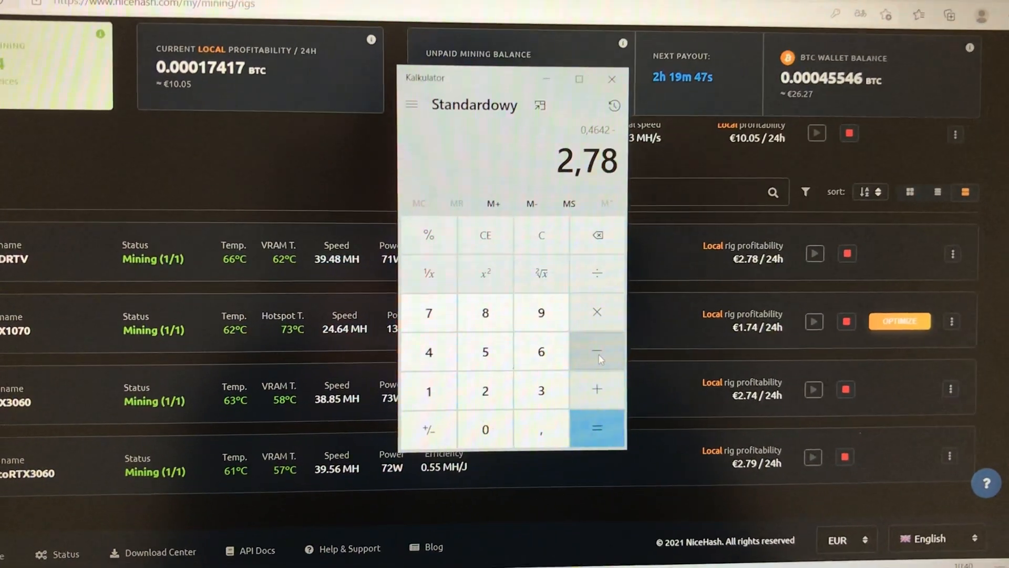
click(596, 428)
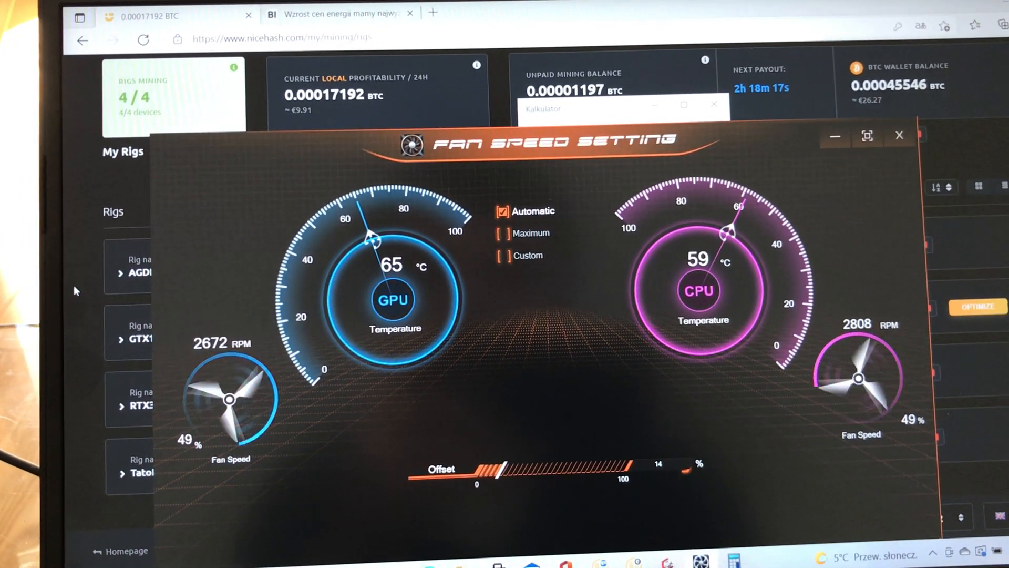
Close the fan readings (GPU 65 °C, CPU 59 °C, fans 49%) and scroll NiceHash's rig list
click(899, 135)
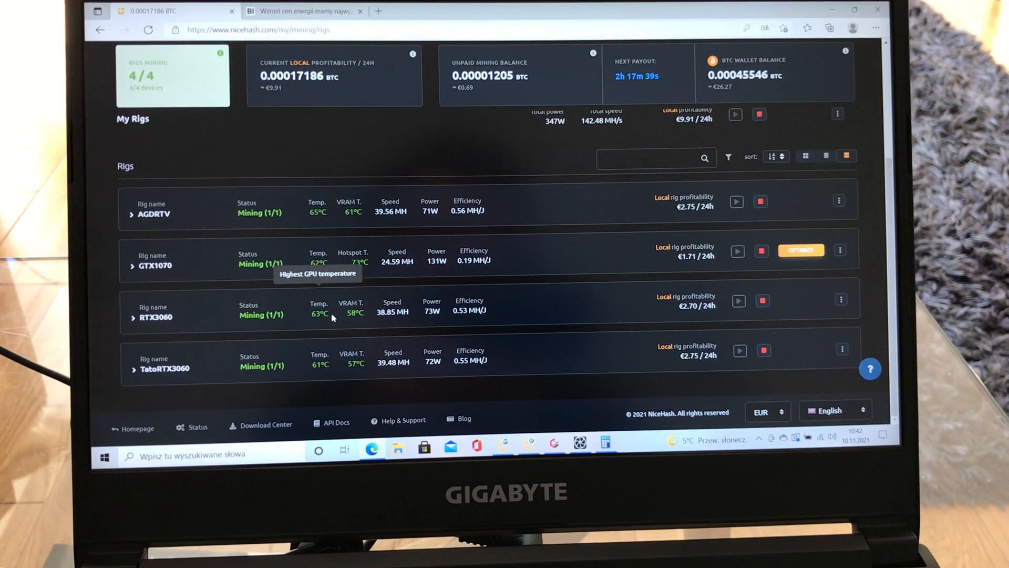
scroll(down, 3)
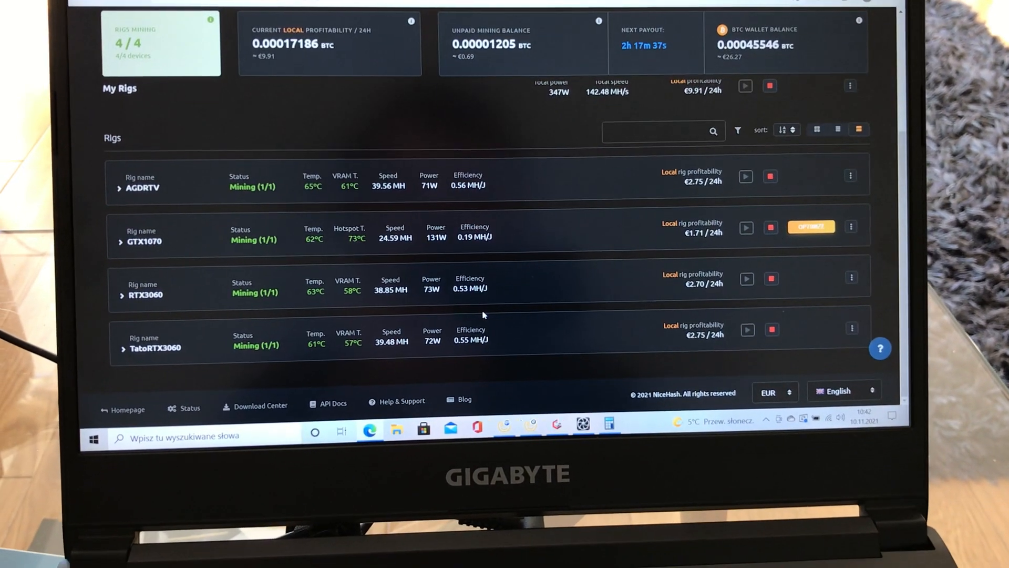